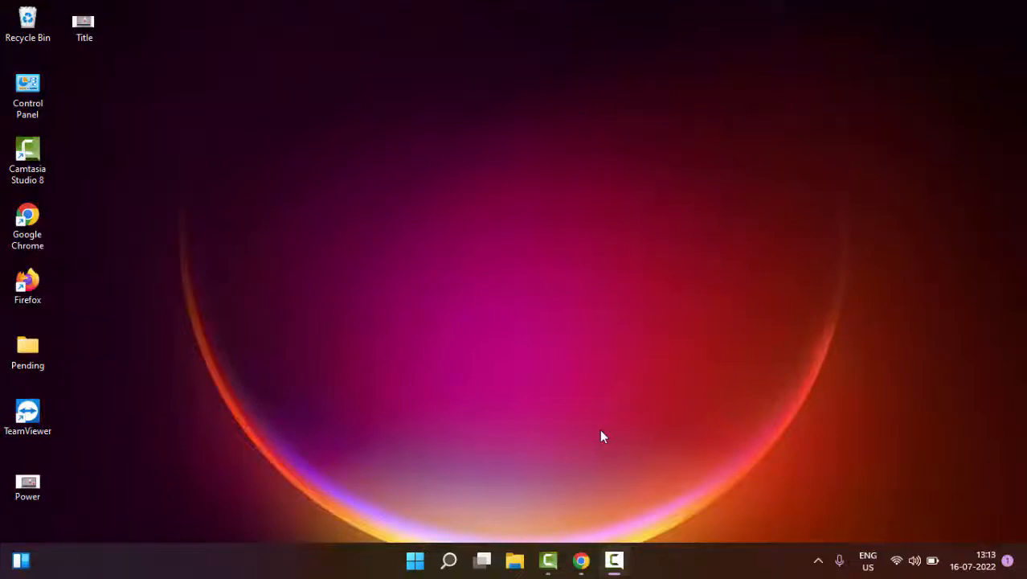
mouse_move(608, 437)
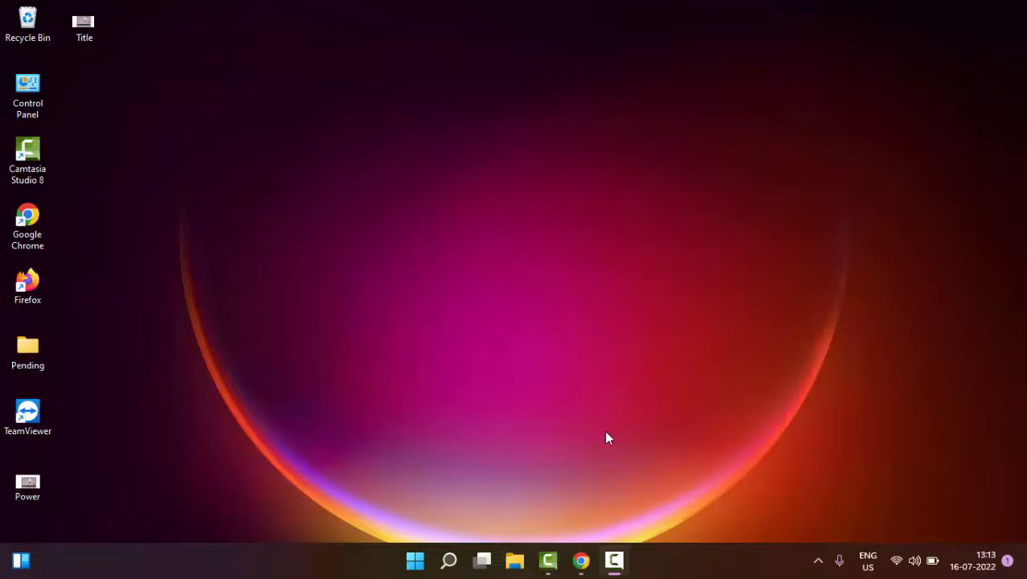
mouse_move(553, 412)
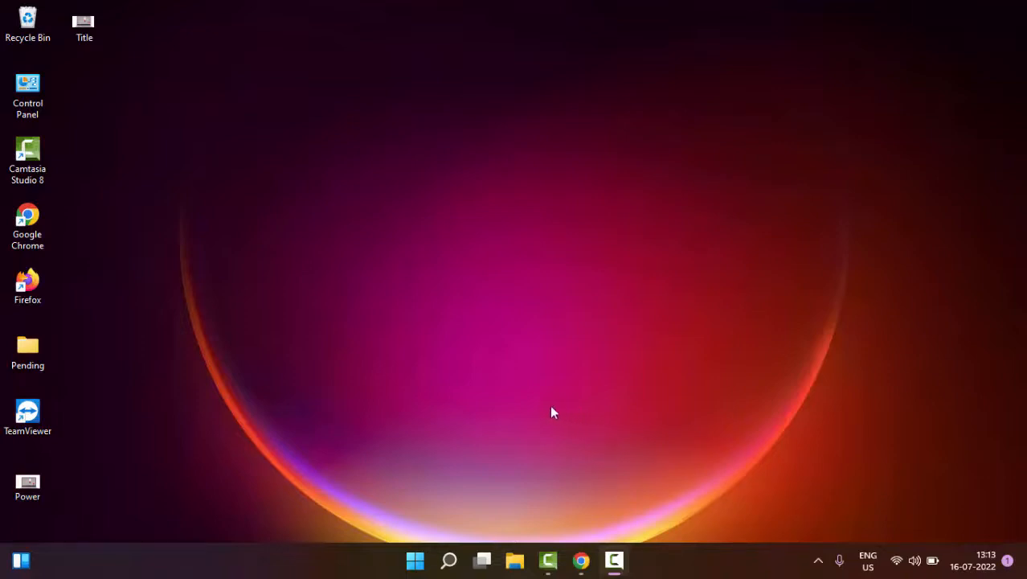
mouse_move(426, 503)
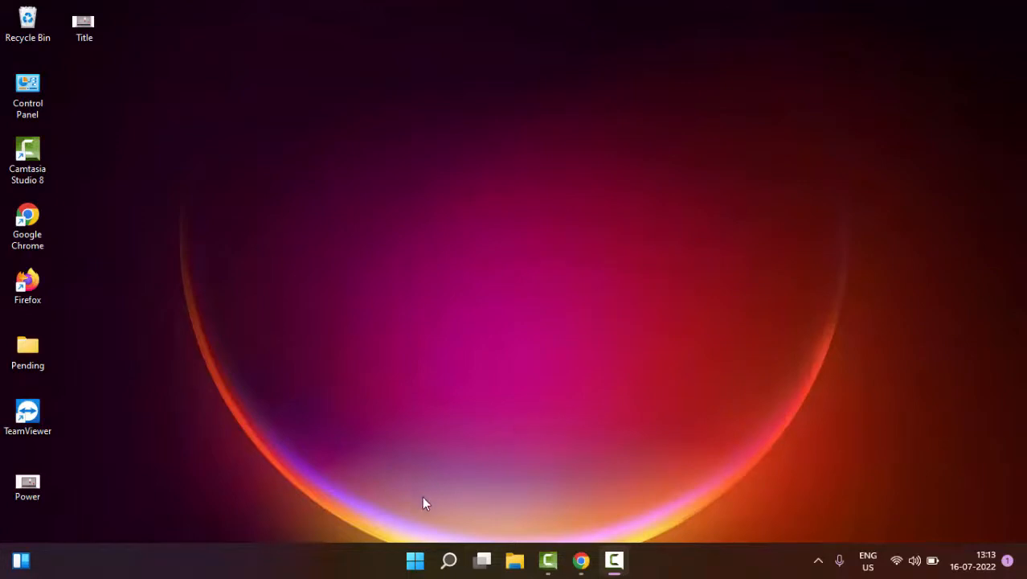
mouse_move(432, 489)
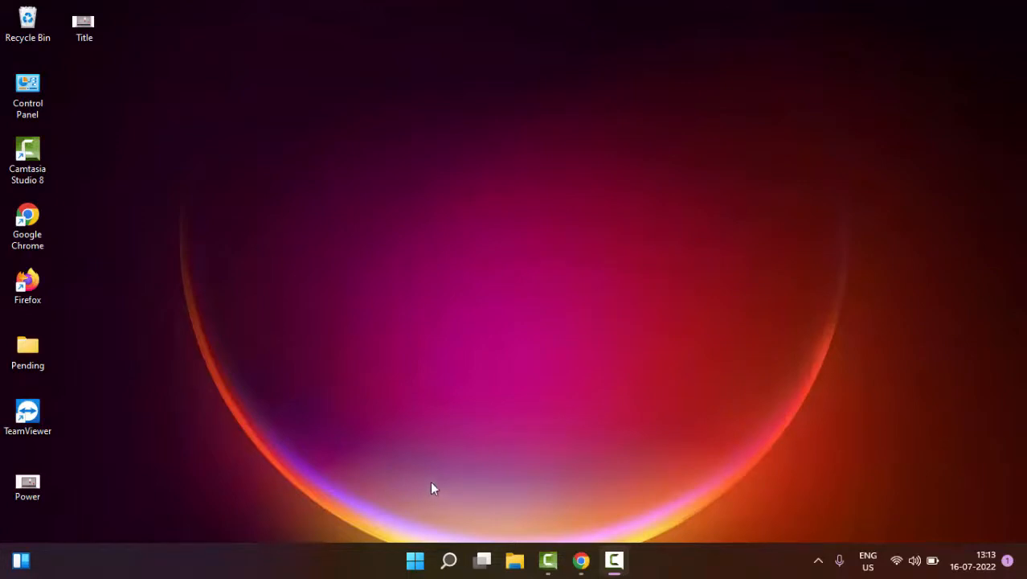
mouse_move(434, 482)
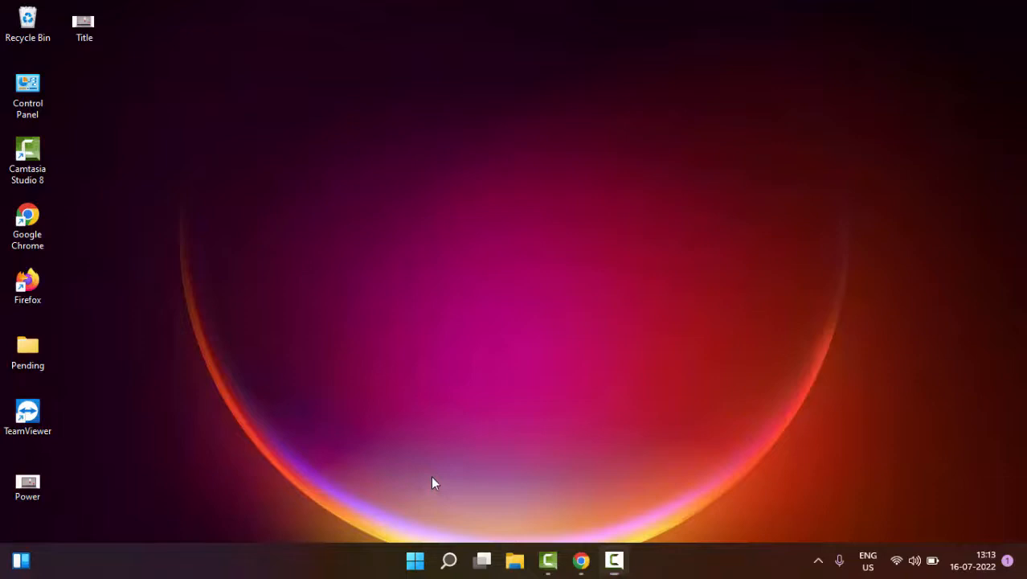
Step: Enter the sound settings command mmsys.cpl in the Run dialog
type("mmsys.cpl")
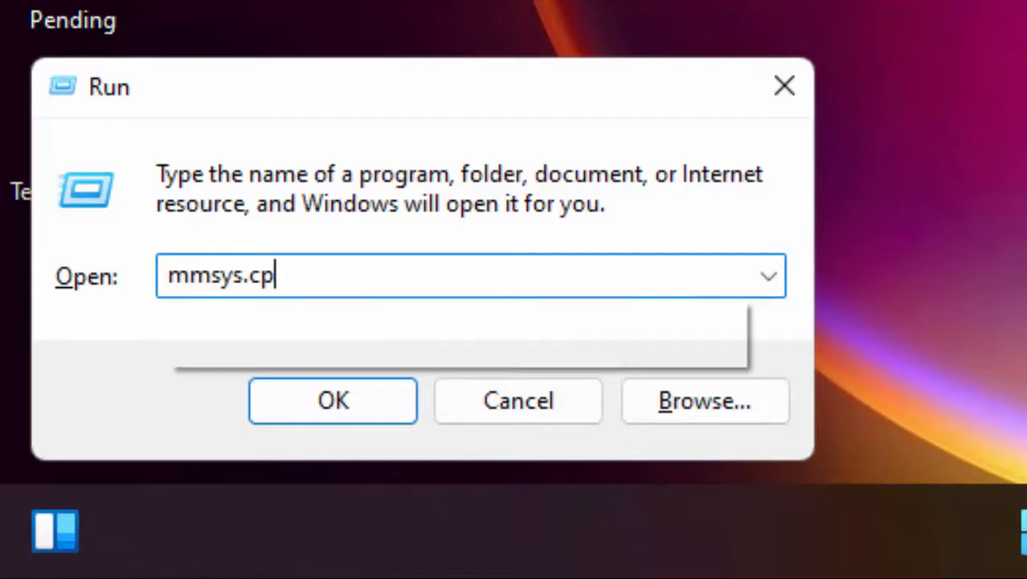
type("l")
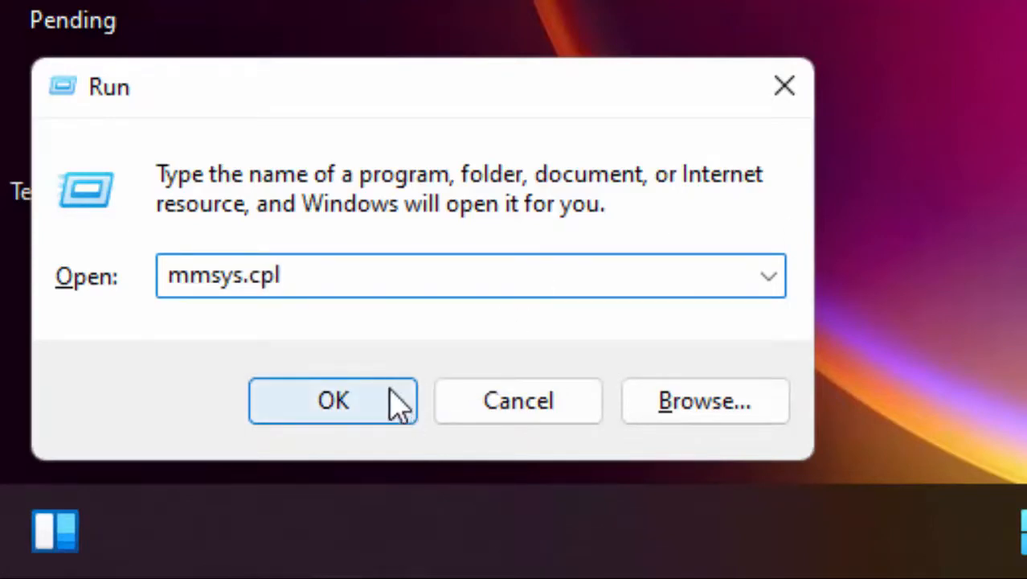
Step: Run mmsys.cpl and set Disable all enhancements in the default Speakers' Enhancements properties
left_click(333, 401)
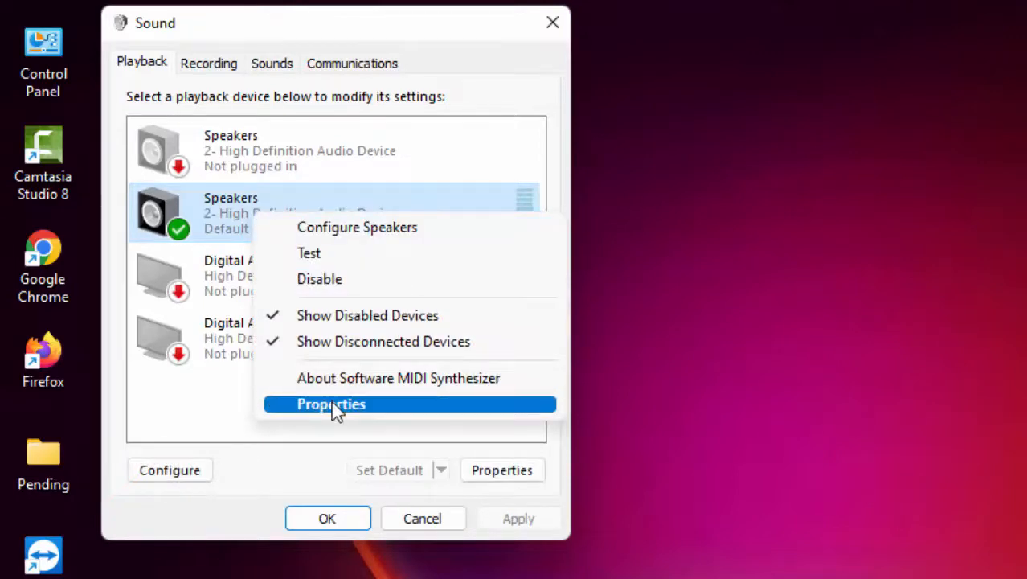
left_click(331, 404)
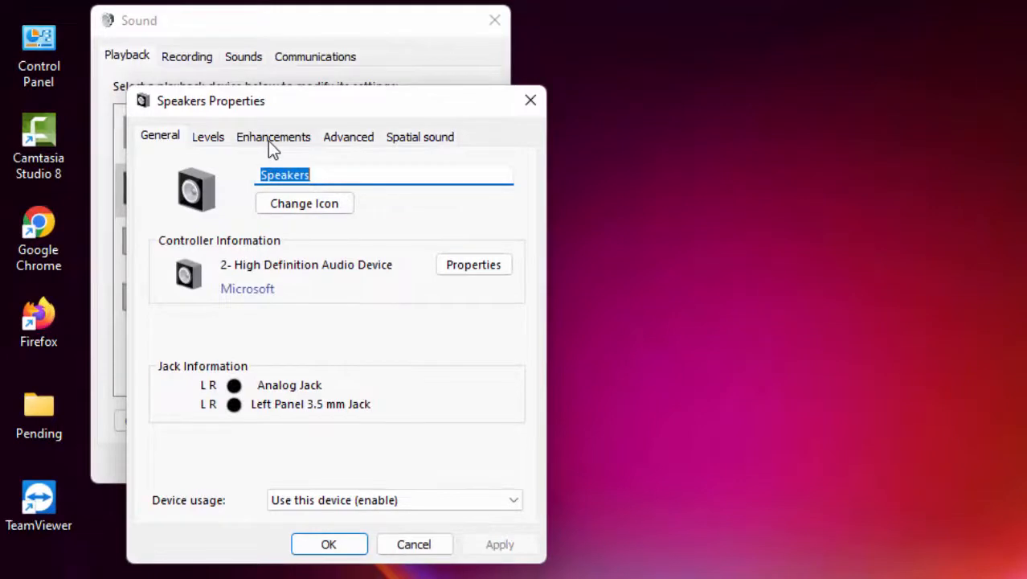
left_click(273, 135)
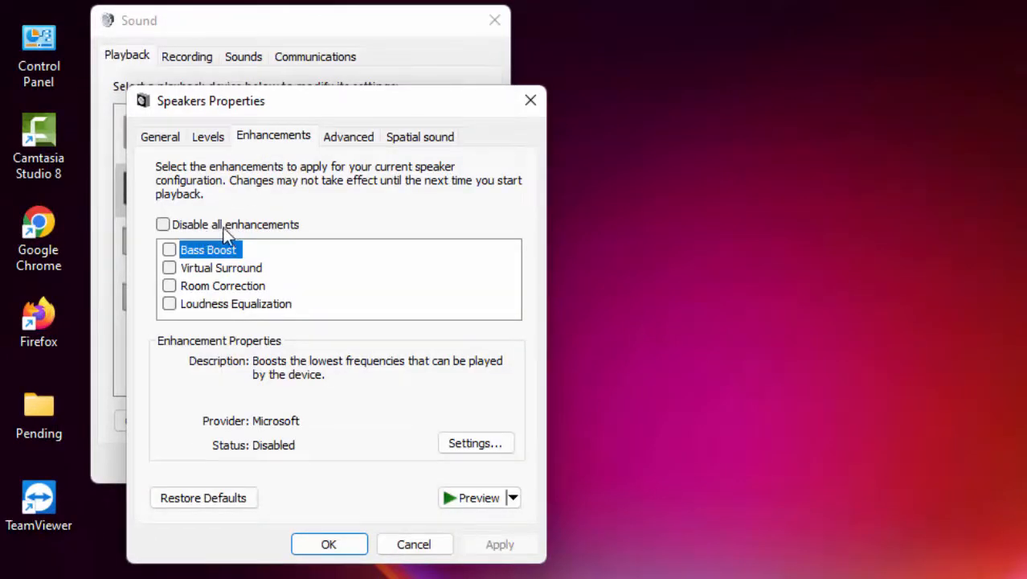
left_click(162, 225)
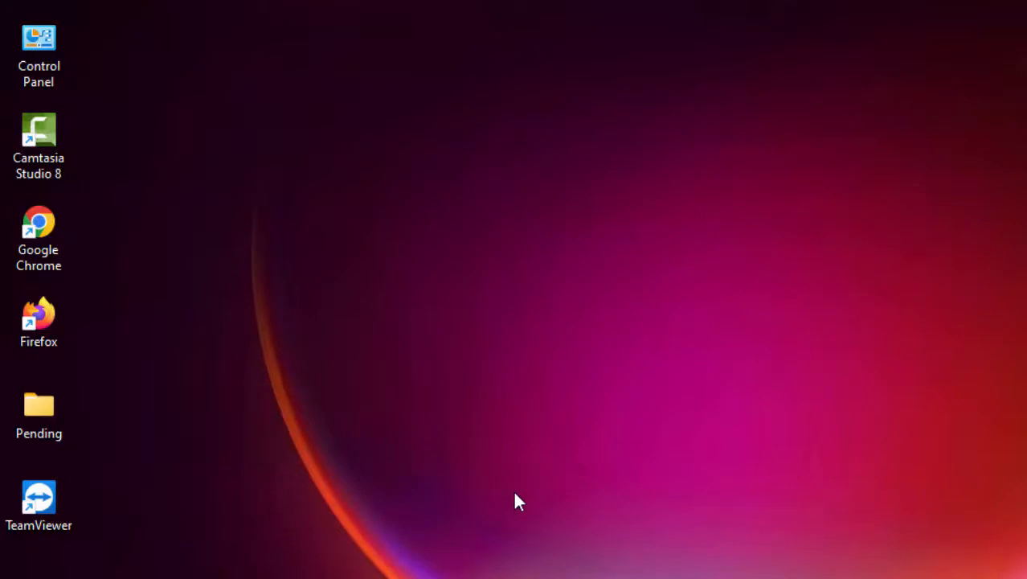
mouse_move(559, 527)
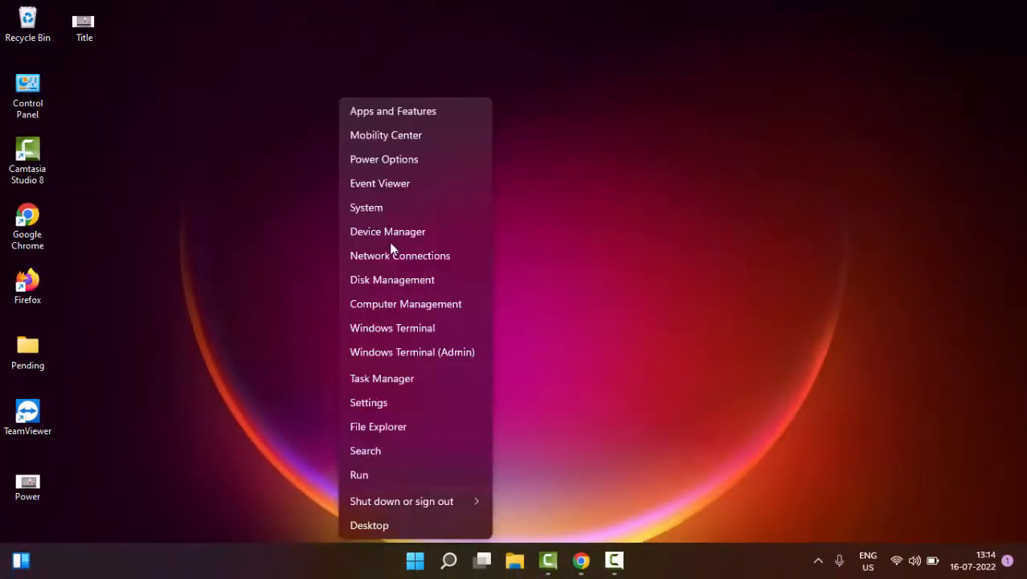
Step: Bring up the context options for the first High Definition Audio Device in Device Manager
left_click(402, 273)
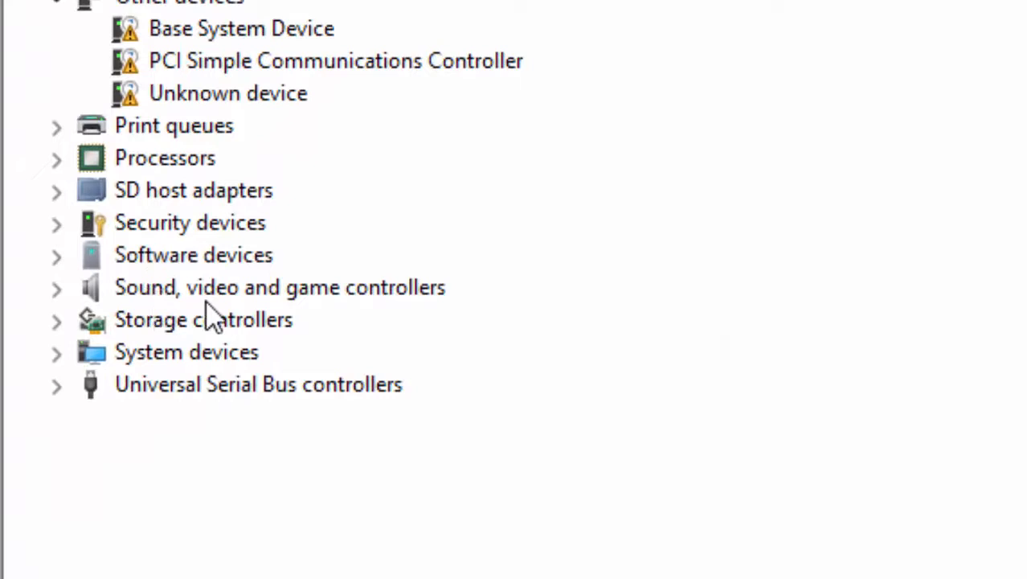
mouse_move(148, 302)
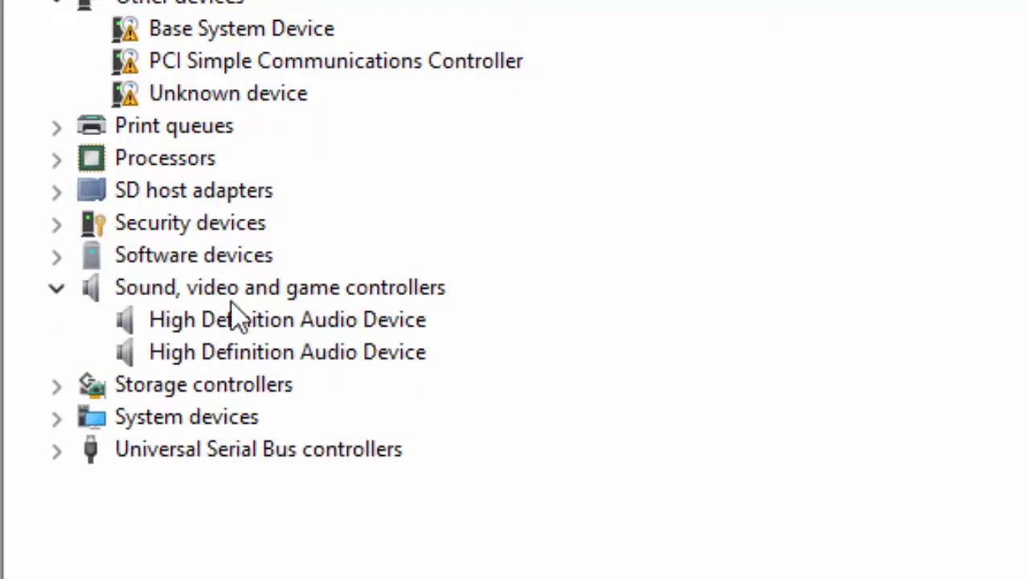
mouse_move(254, 329)
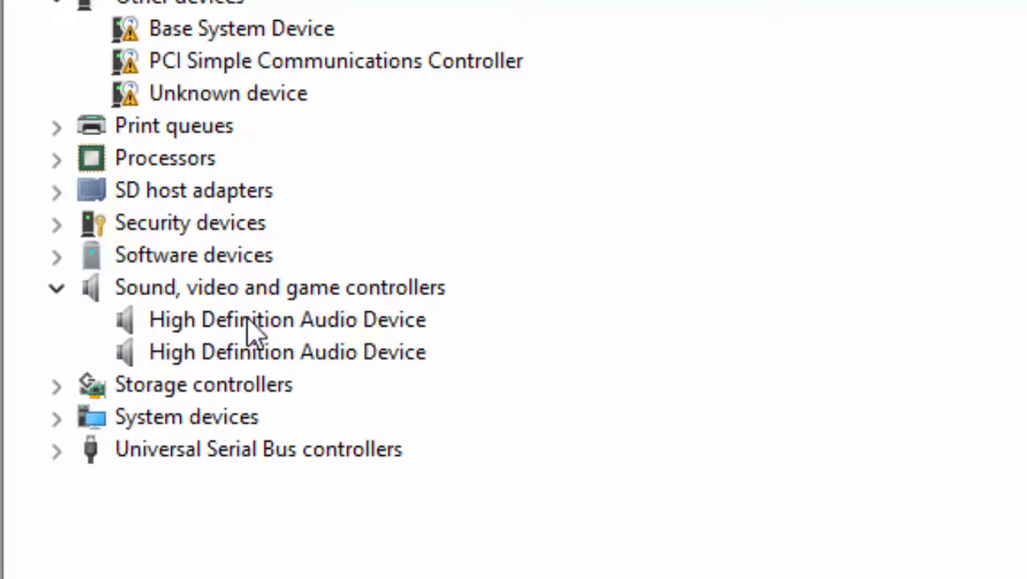
right_click(286, 318)
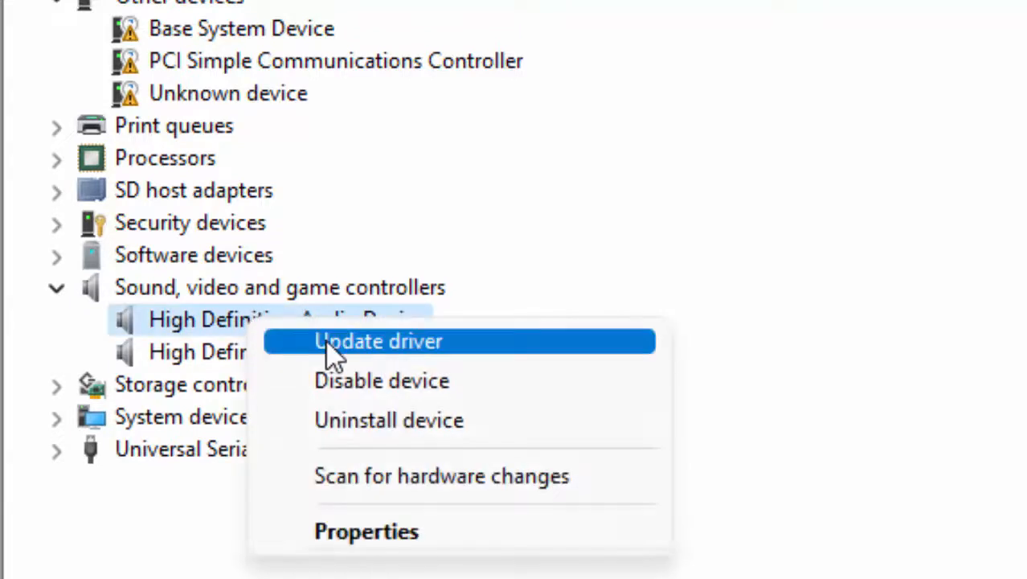
Step: Update the driver by installing High Definition Audio Device from the compatible drivers on this computer
left_click(379, 341)
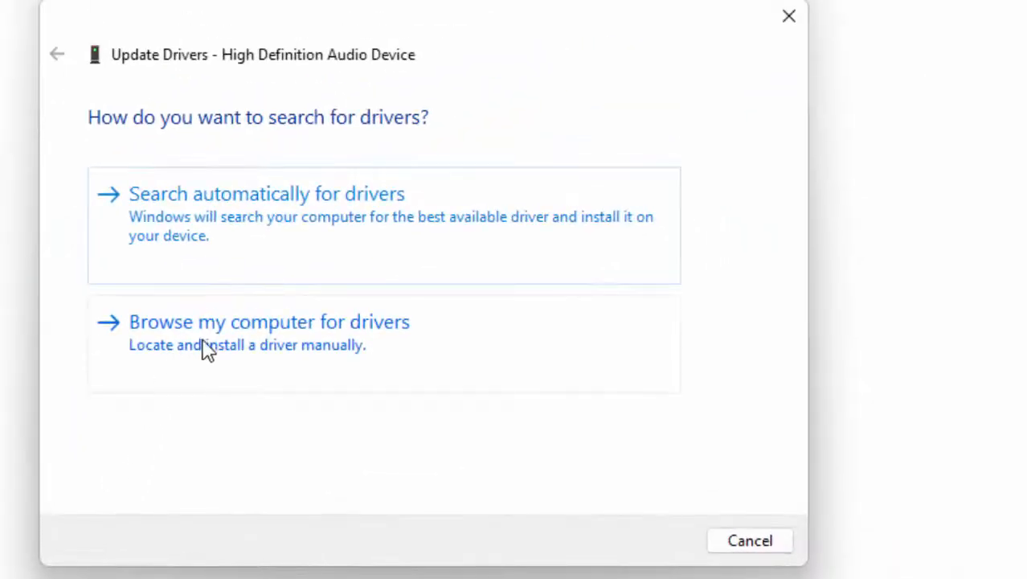
left_click(269, 321)
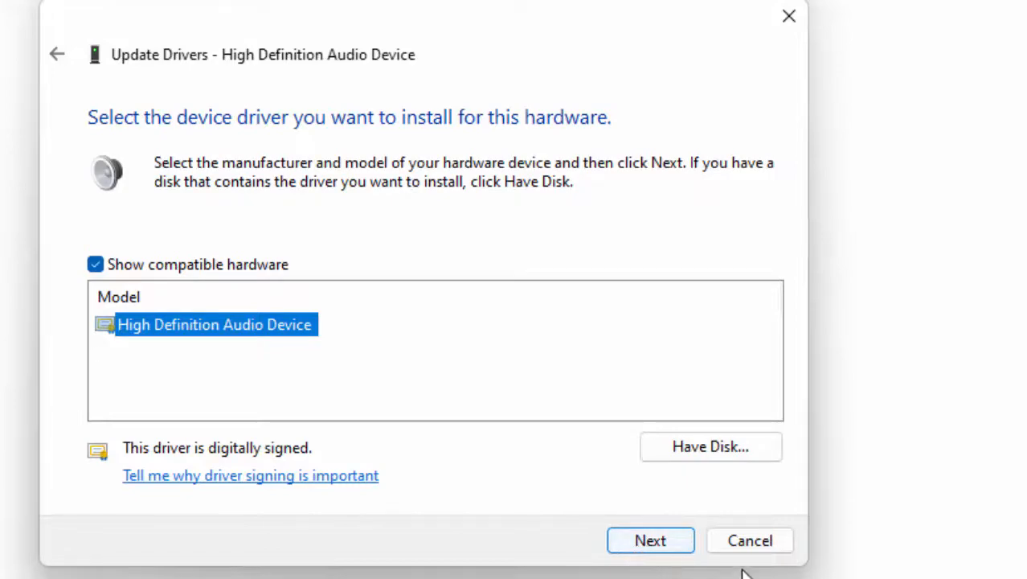
left_click(649, 540)
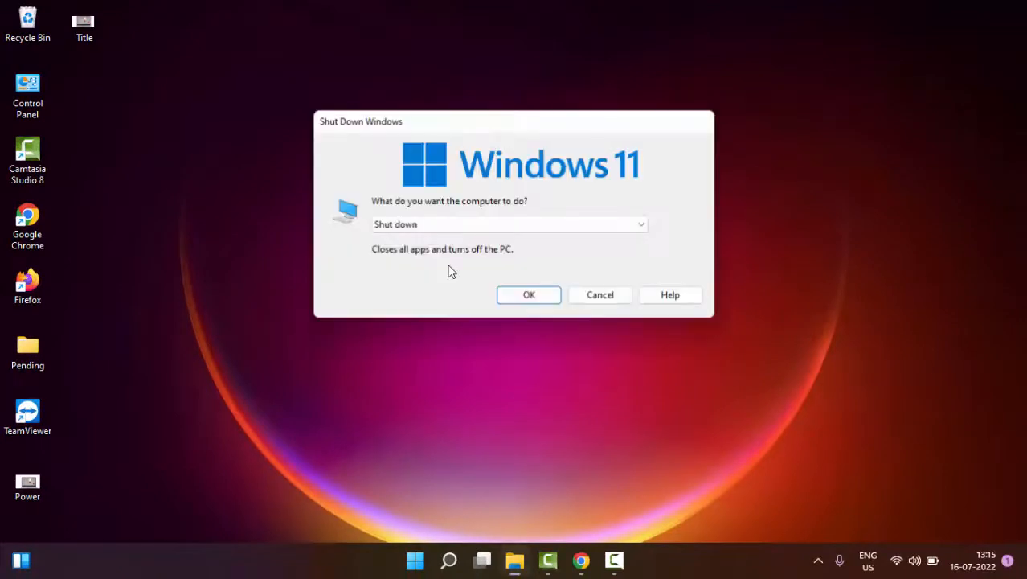
Step: Switch the Shut Down dialog to Restart and confirm to reboot the PC
left_click(510, 225)
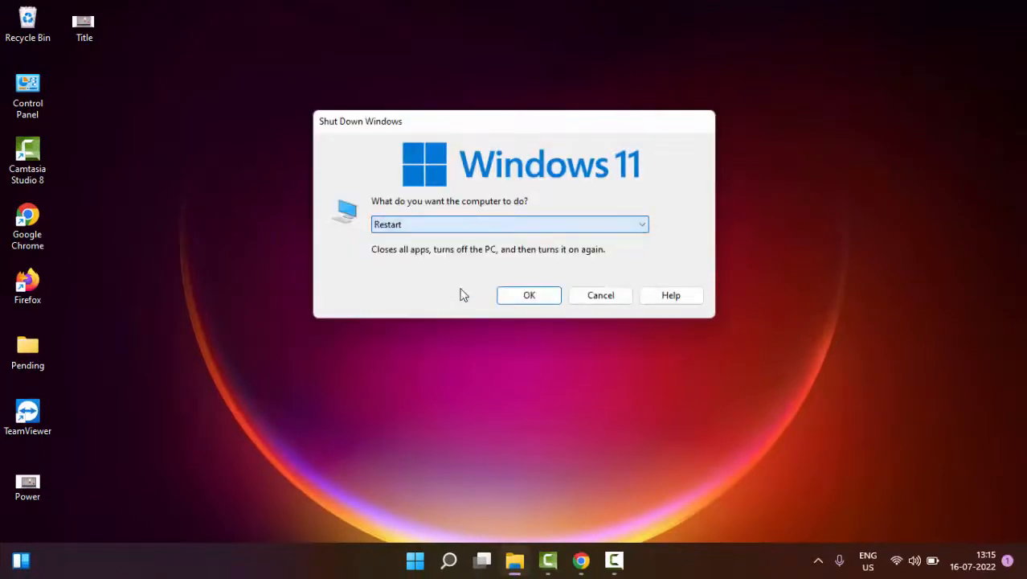
left_click(602, 296)
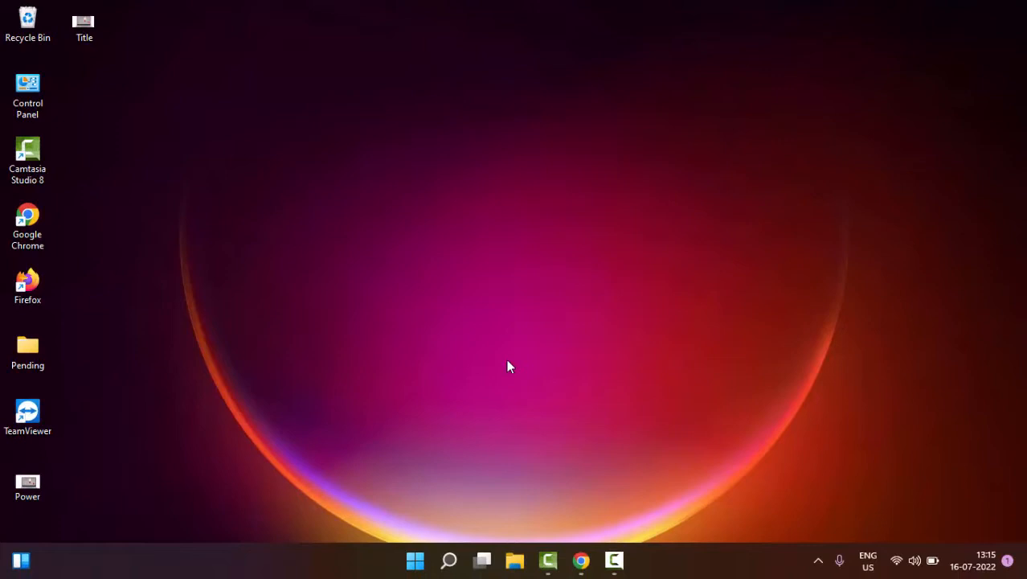